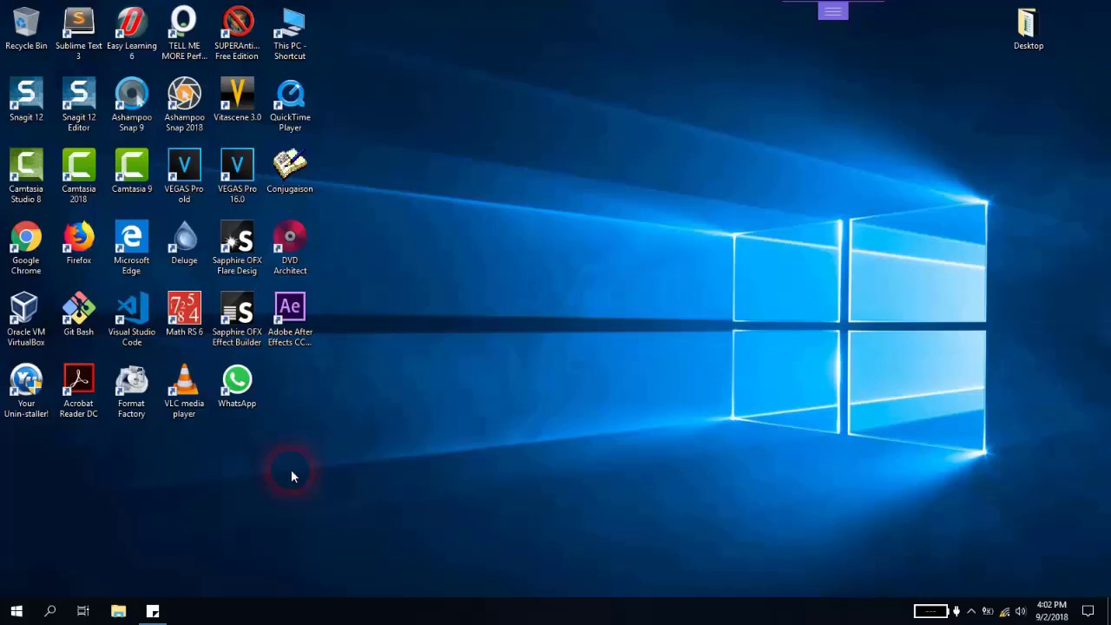
Search Windows from the taskbar for 'device manager'.
{"action": "left_click", "coordinate": [49, 611]}
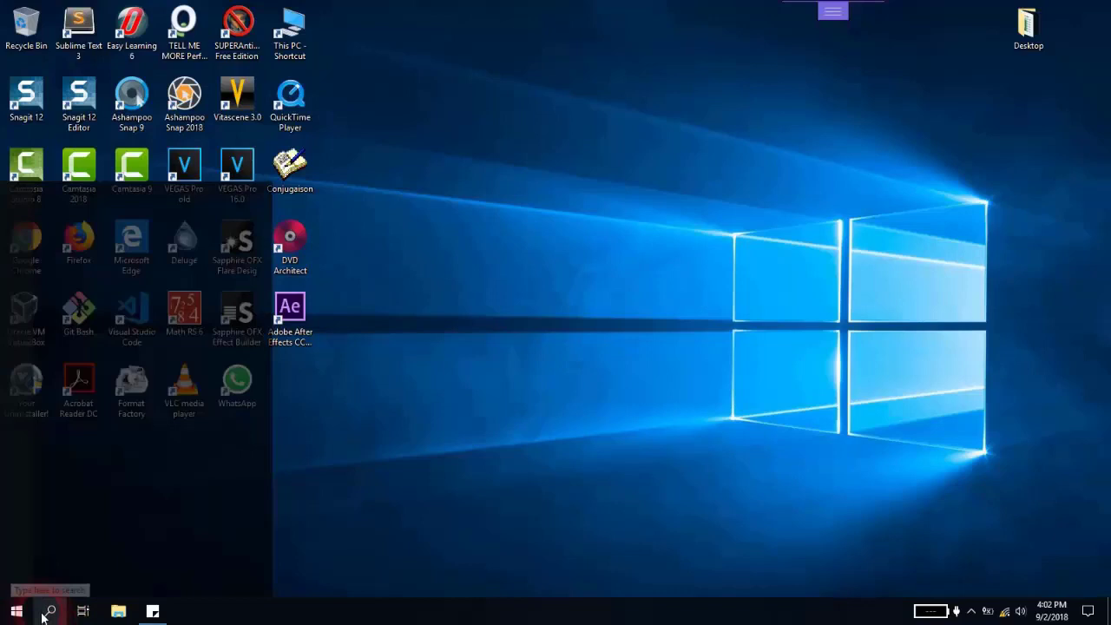
{"action": "left_click", "coordinate": [50, 611]}
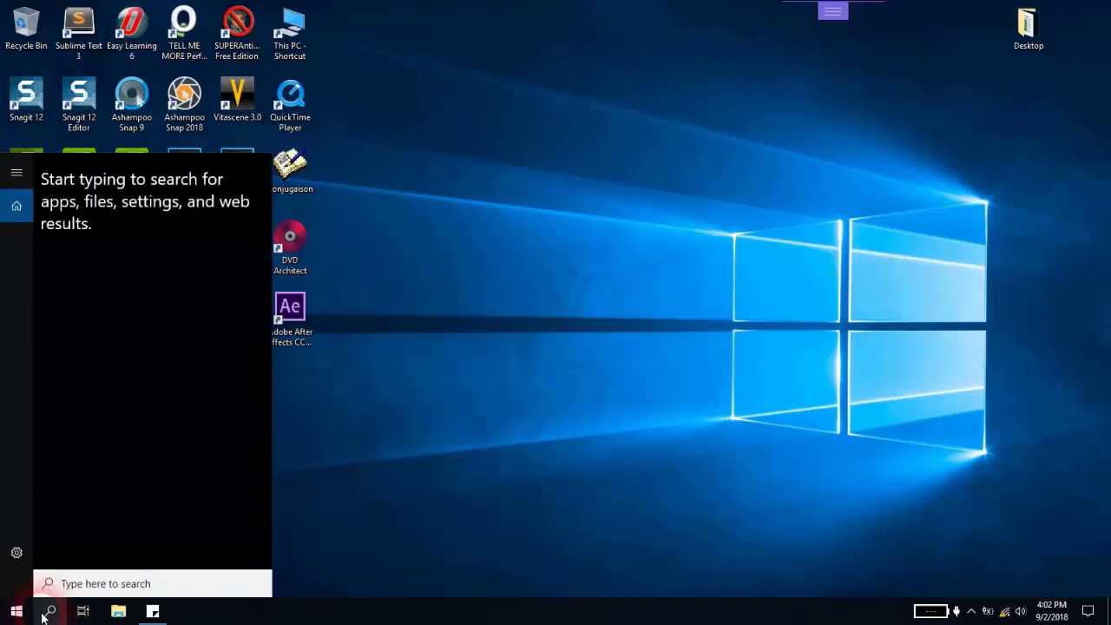
{"action": "type", "text": "device manager"}
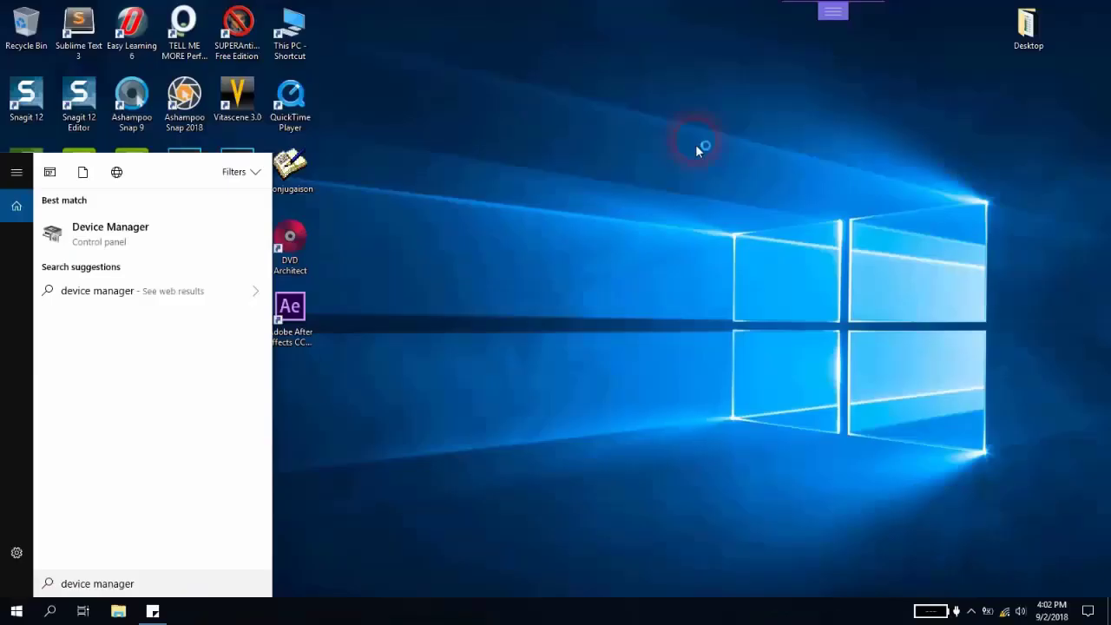
Launch Device Manager from the results and expand the Network adapters category.
{"action": "left_click", "coordinate": [110, 233]}
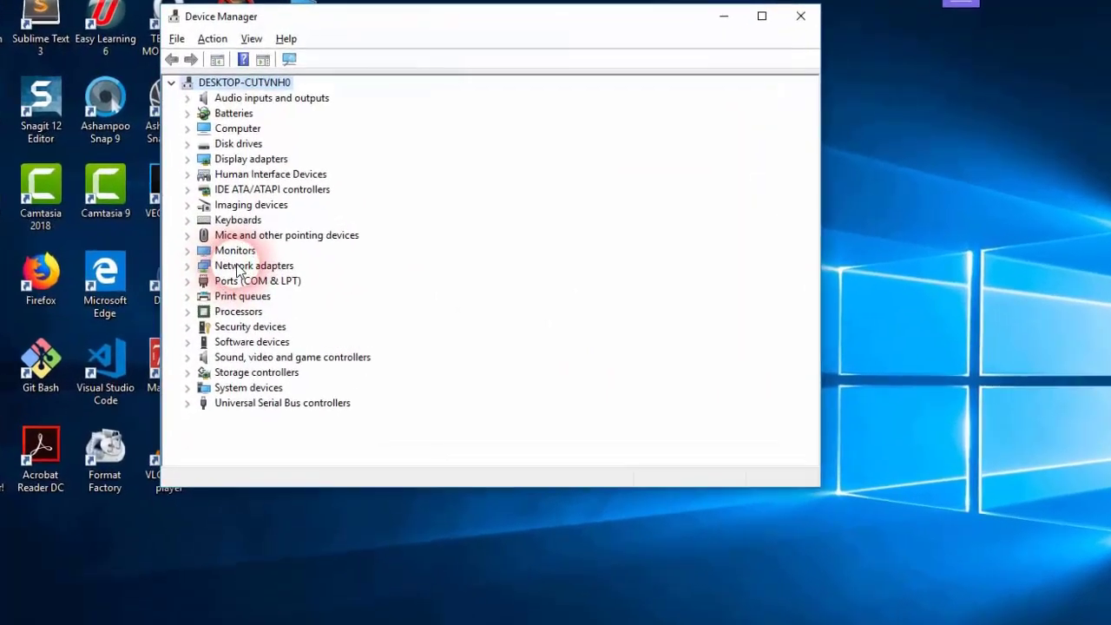
{"action": "left_click", "coordinate": [188, 265]}
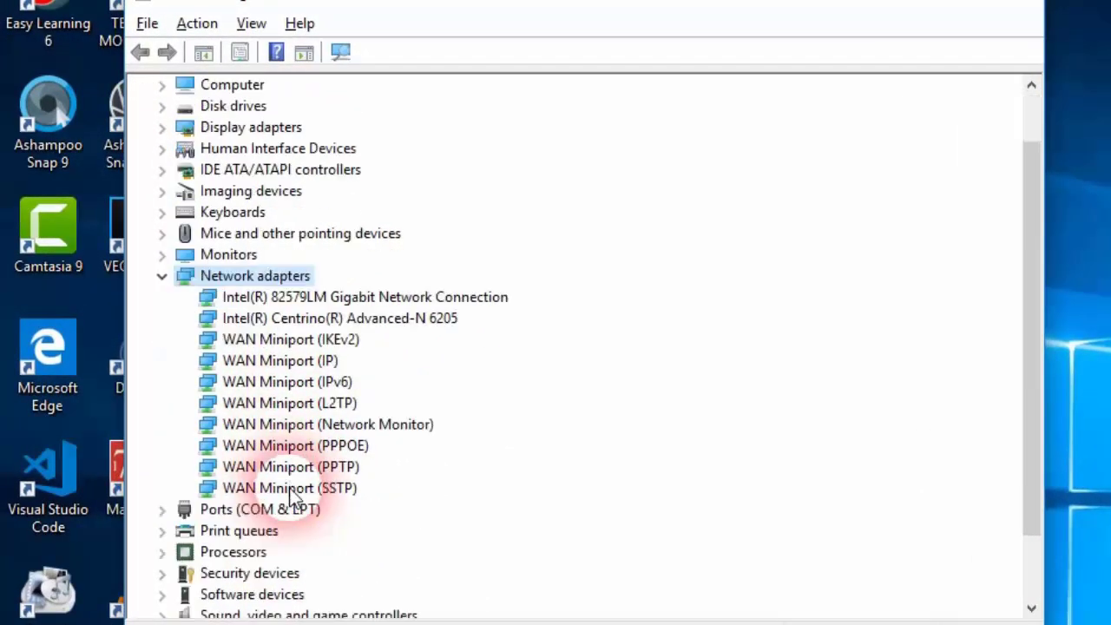
{"action": "mouse_move", "coordinate": [338, 530]}
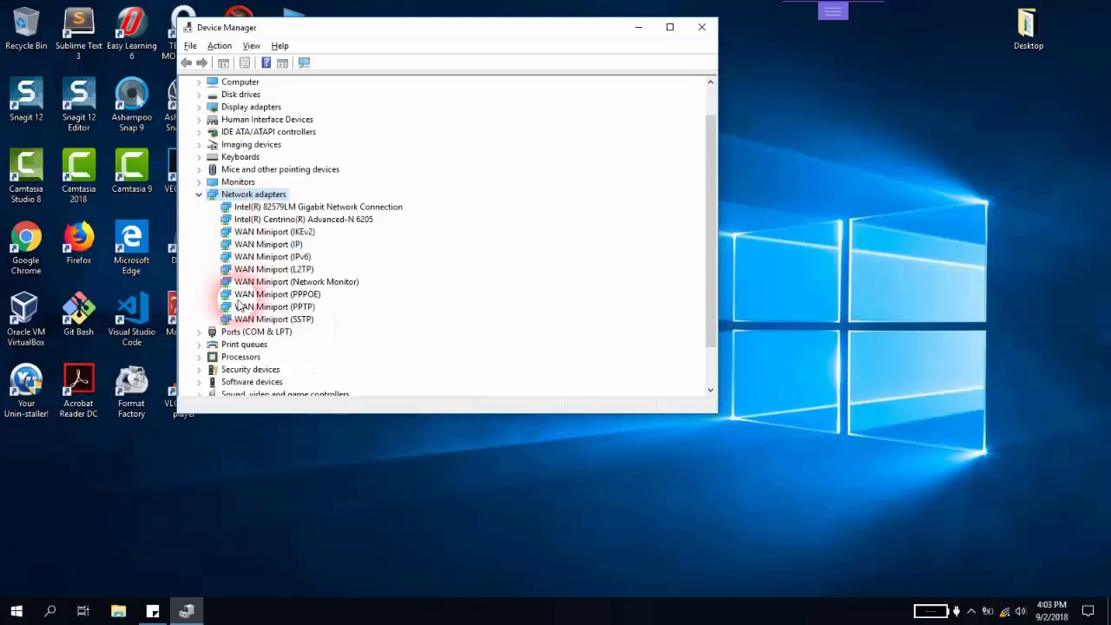
{"action": "mouse_move", "coordinate": [234, 282]}
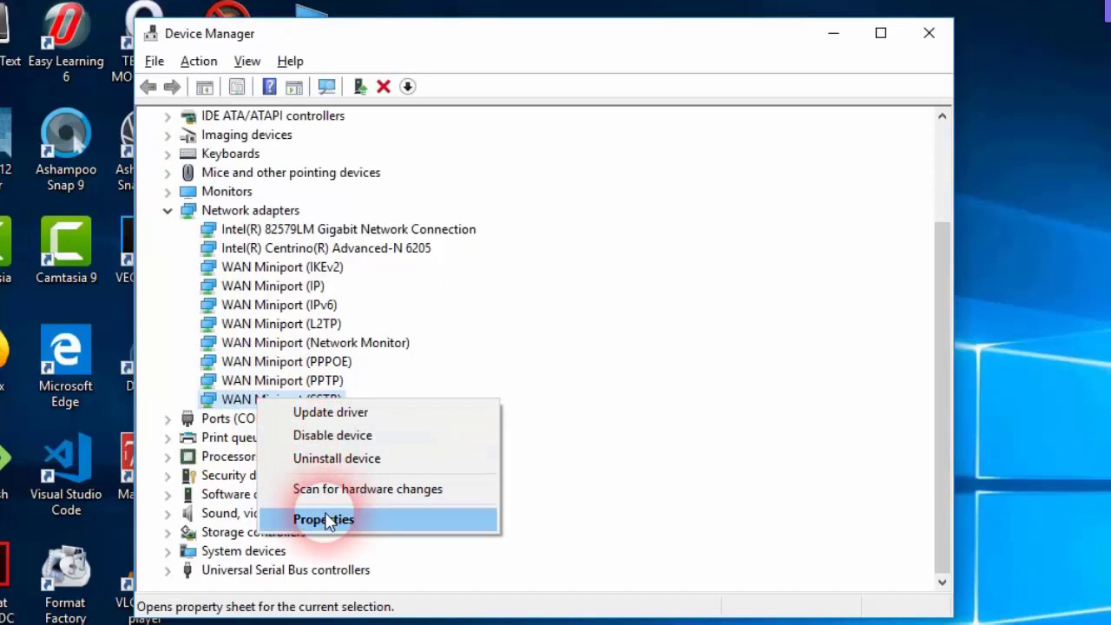
Show WAN Miniport (SSTP) properties and review its Driver tab.
{"action": "left_click", "coordinate": [323, 519]}
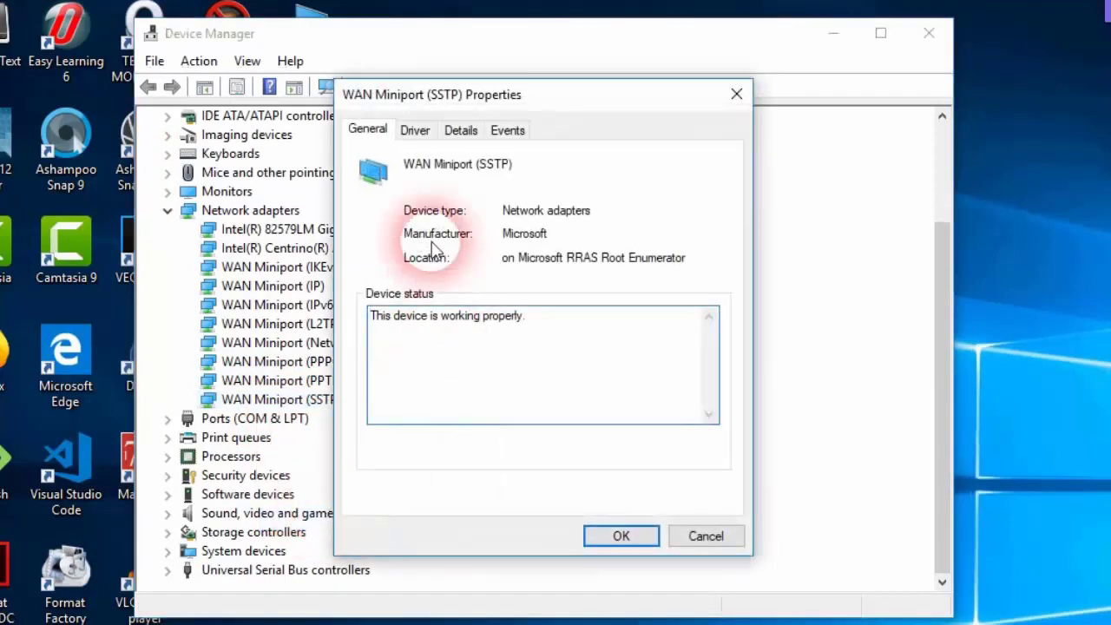
{"action": "left_click", "coordinate": [415, 129]}
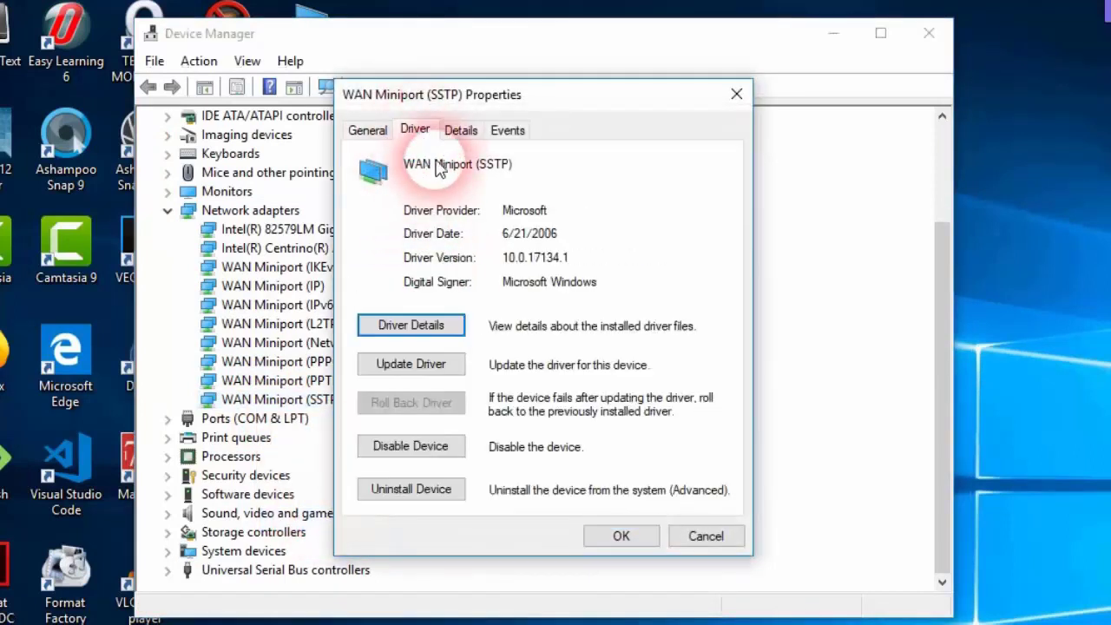
{"action": "left_click", "coordinate": [460, 129]}
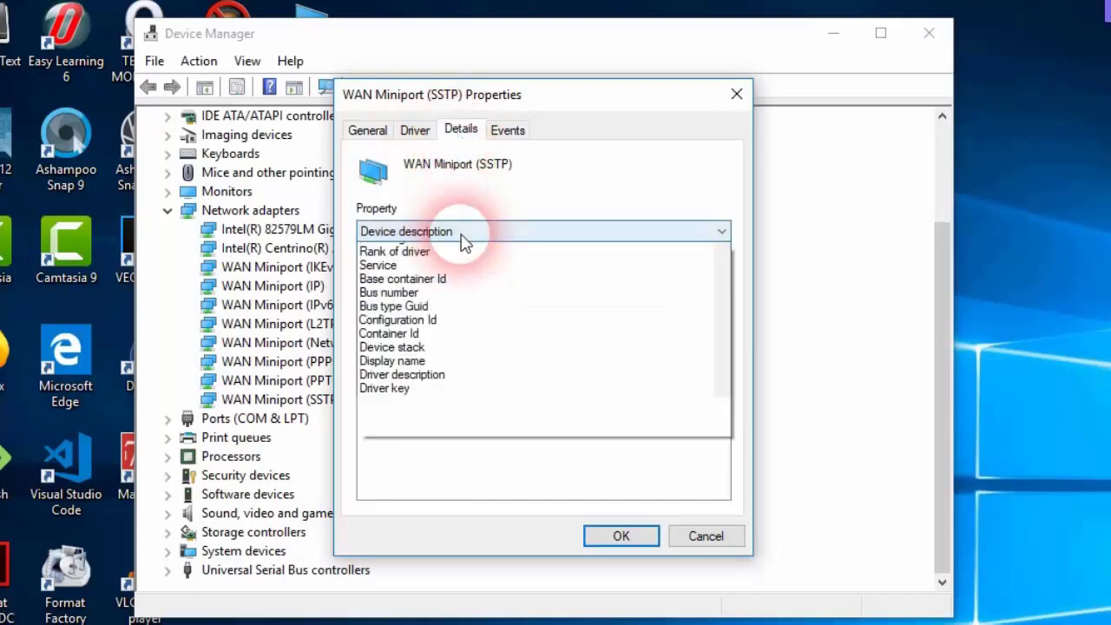
On the Details tab, view Provider and Hardware Ids, selecting ms_sstpminiport.
{"action": "left_click", "coordinate": [543, 231]}
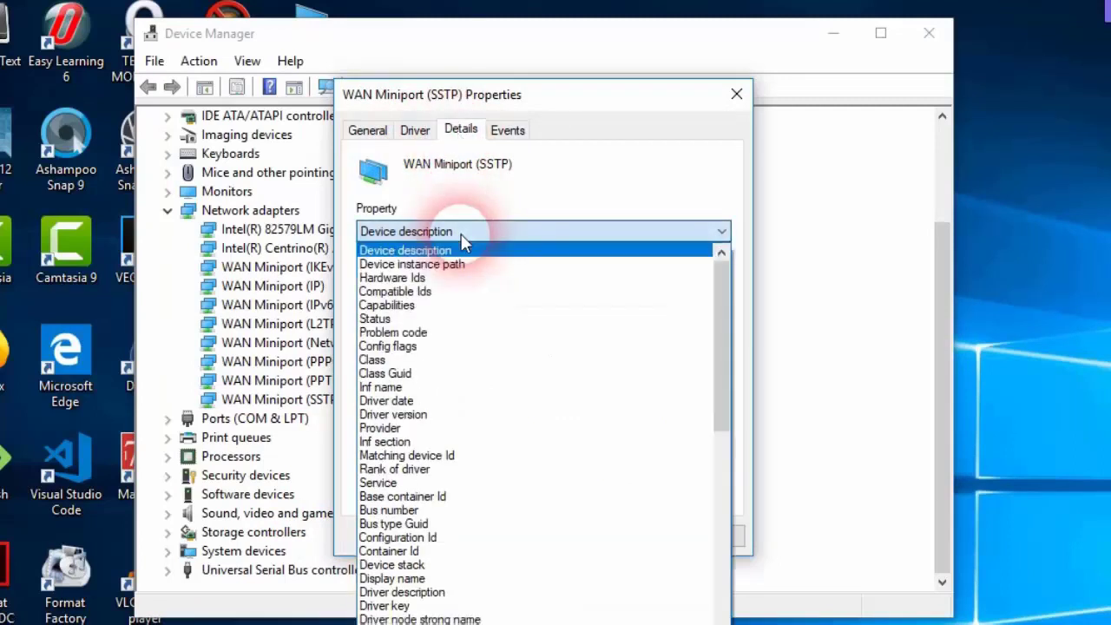
{"action": "left_click", "coordinate": [395, 291]}
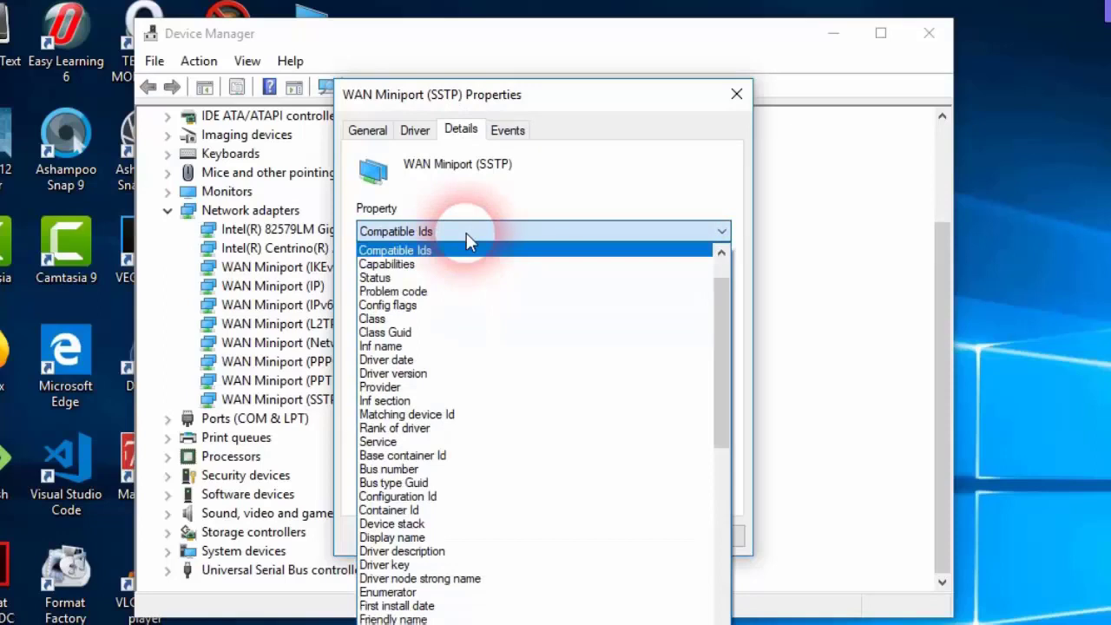
{"action": "left_click", "coordinate": [379, 386]}
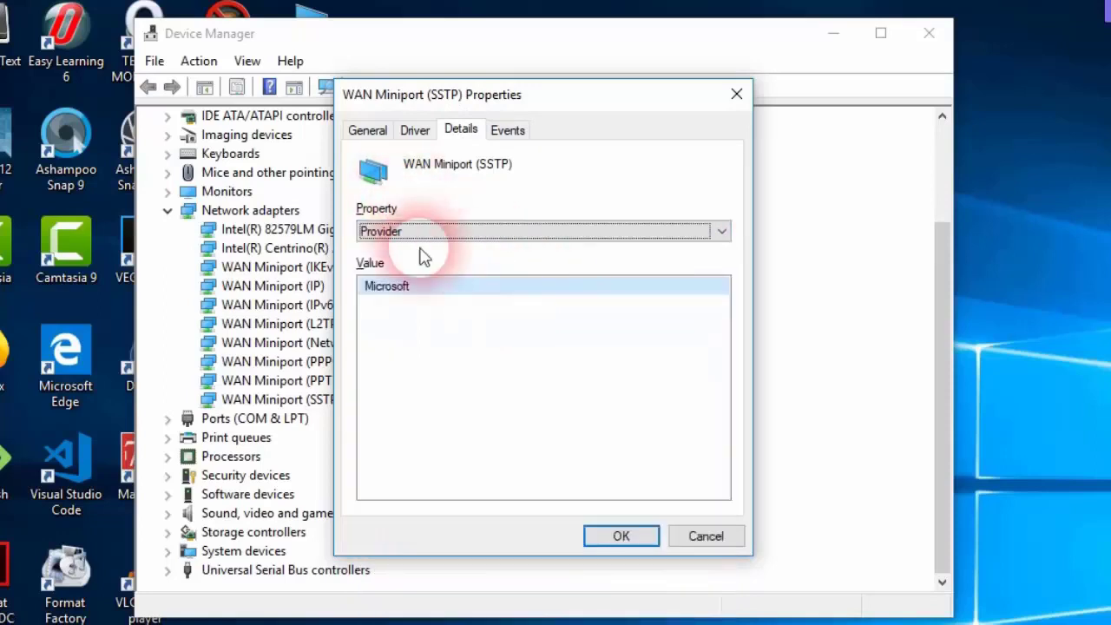
{"action": "left_click", "coordinate": [719, 231]}
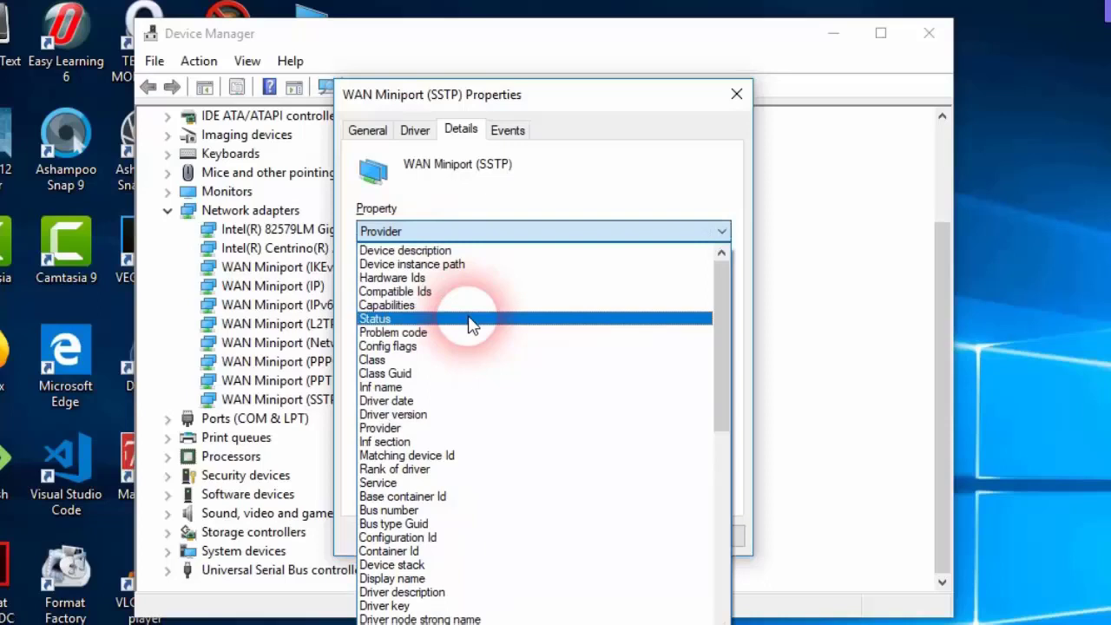
{"action": "left_click", "coordinate": [391, 277]}
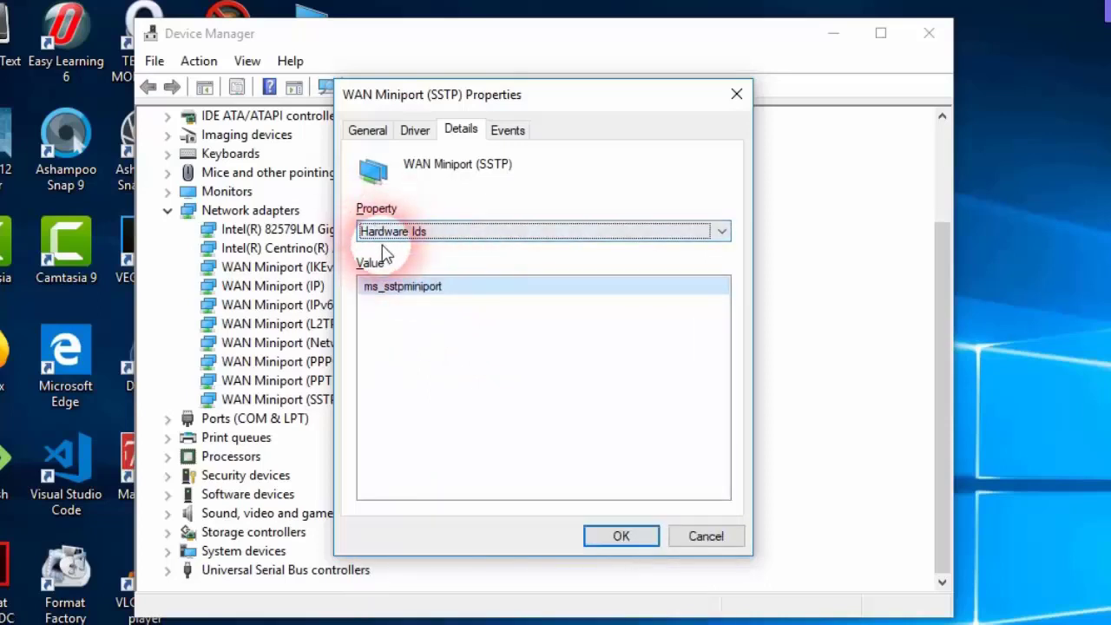
{"action": "left_click", "coordinate": [402, 286]}
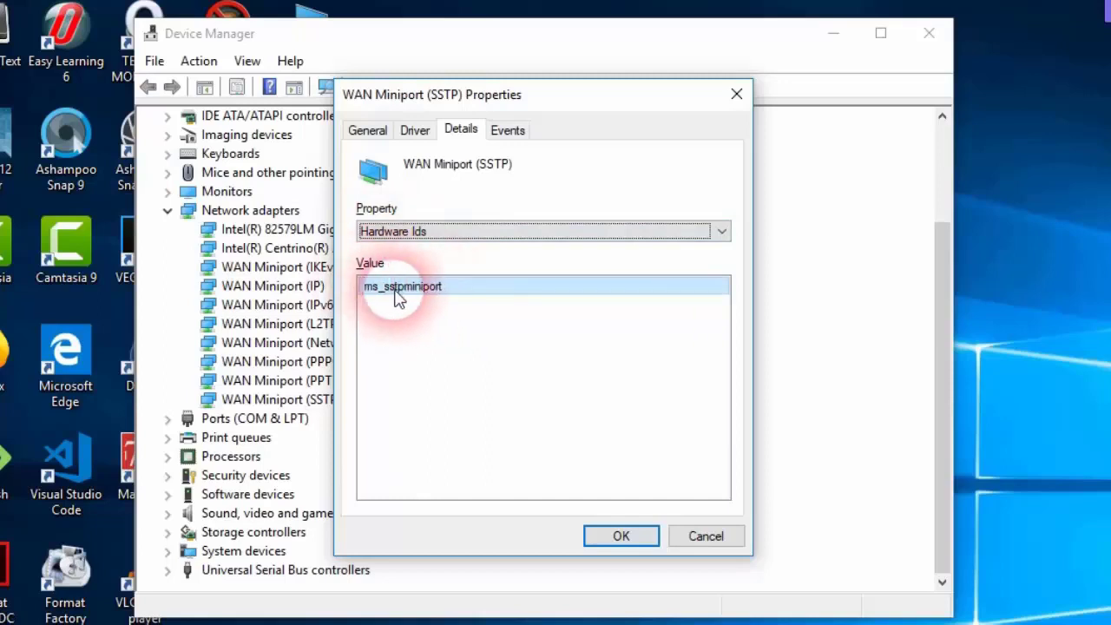
{"action": "mouse_move", "coordinate": [449, 301]}
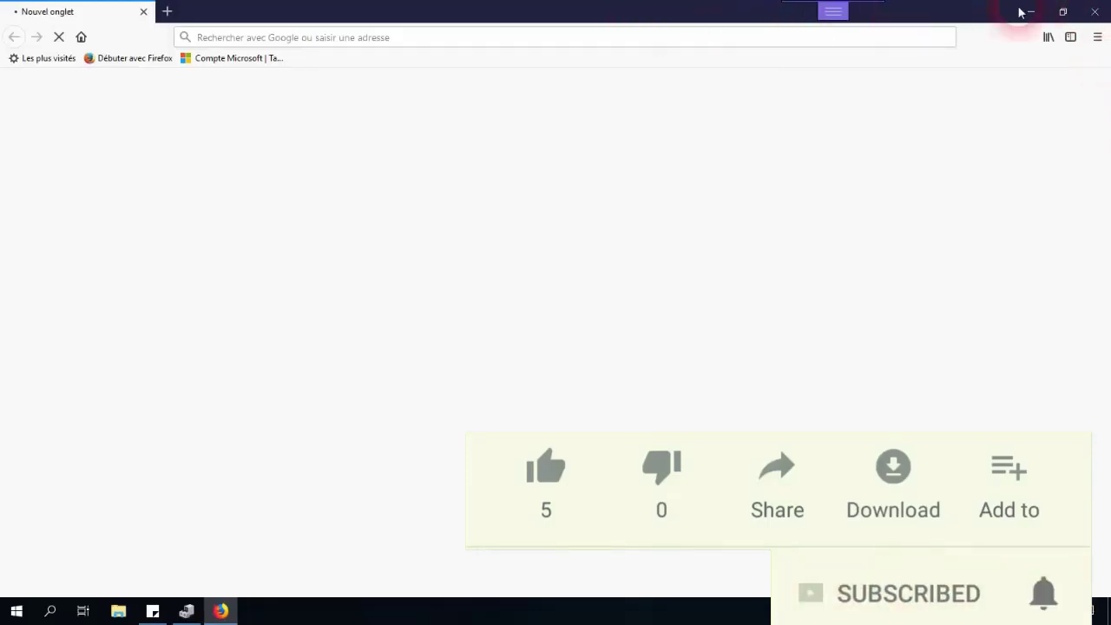
{"action": "mouse_move", "coordinate": [1095, 11]}
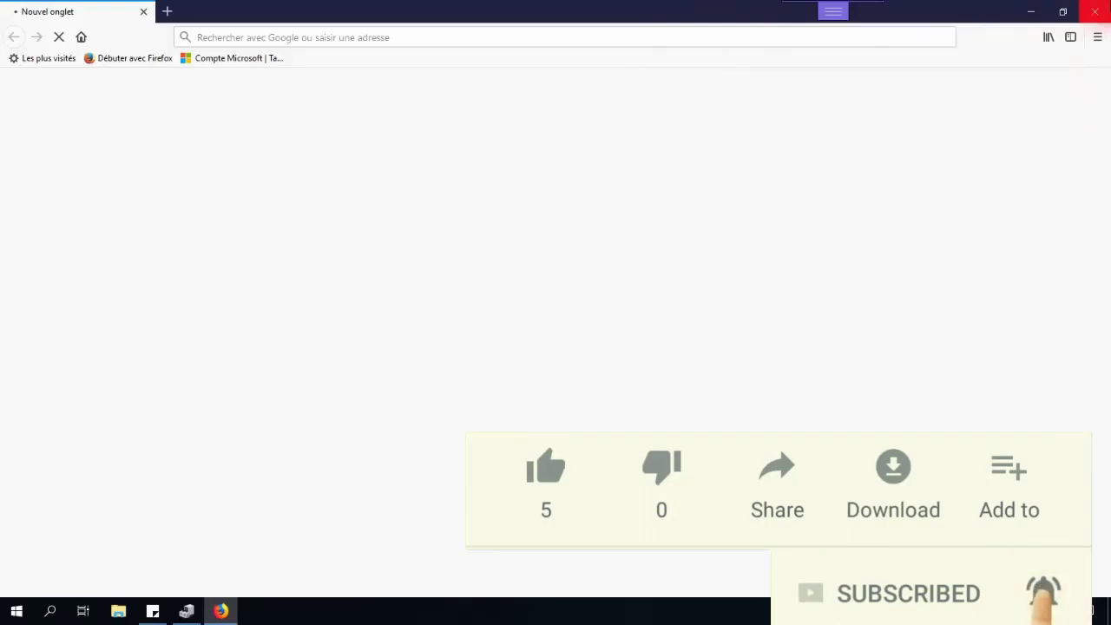
Start Firefox and enter an address, which fails with 'site not found'.
{"action": "left_click", "coordinate": [1043, 593]}
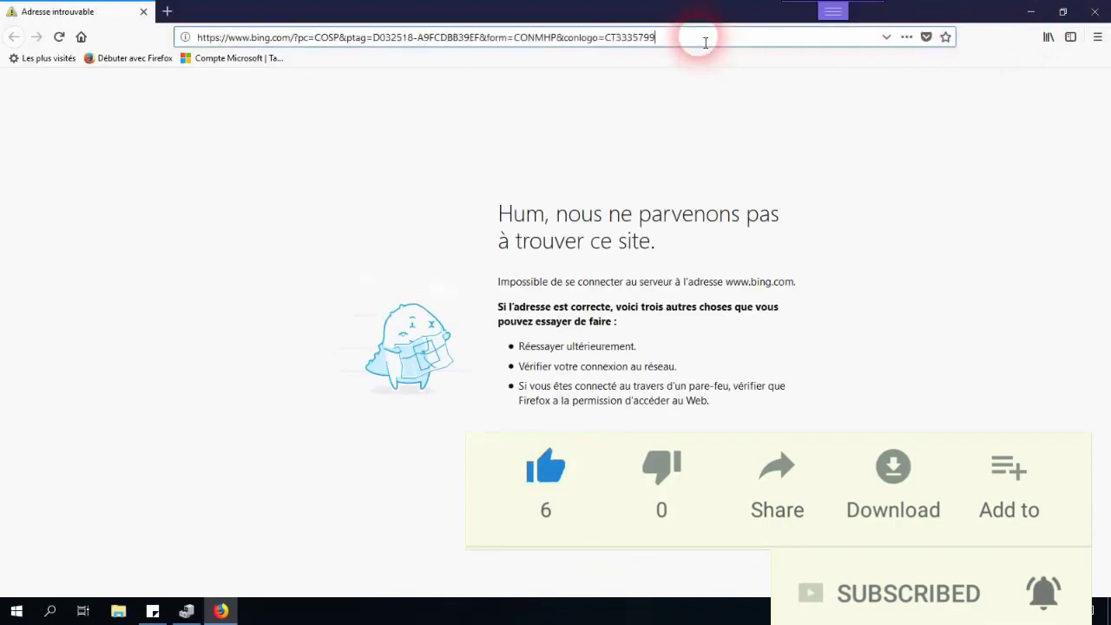
{"action": "type", "text": "packd"}
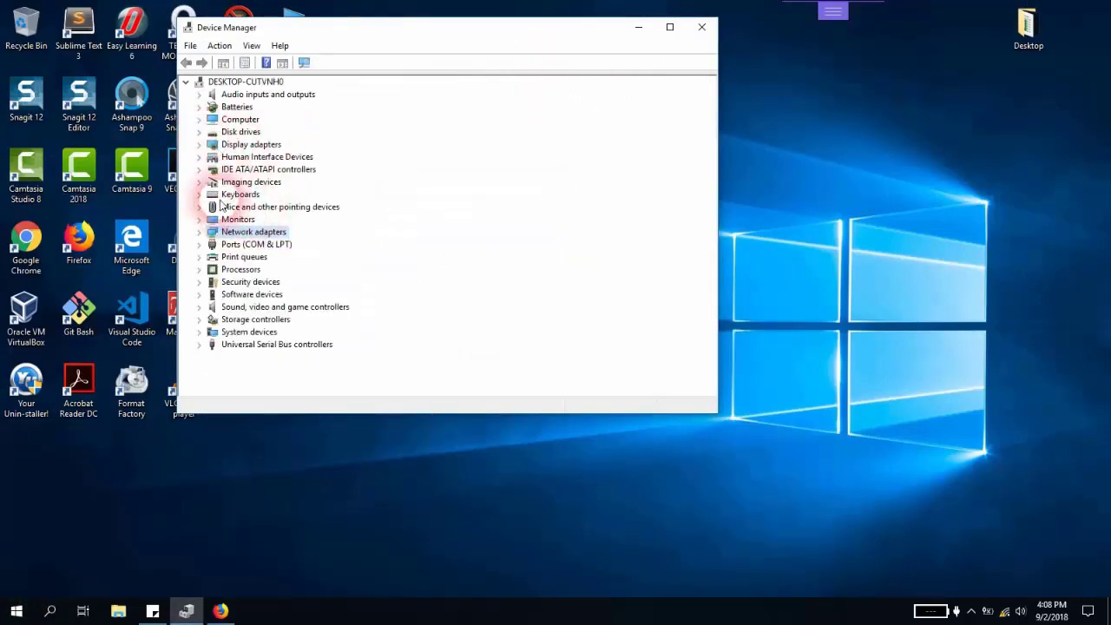
Close Device Manager, check network status from the tray, then return to Firefox.
{"action": "left_click", "coordinate": [702, 27]}
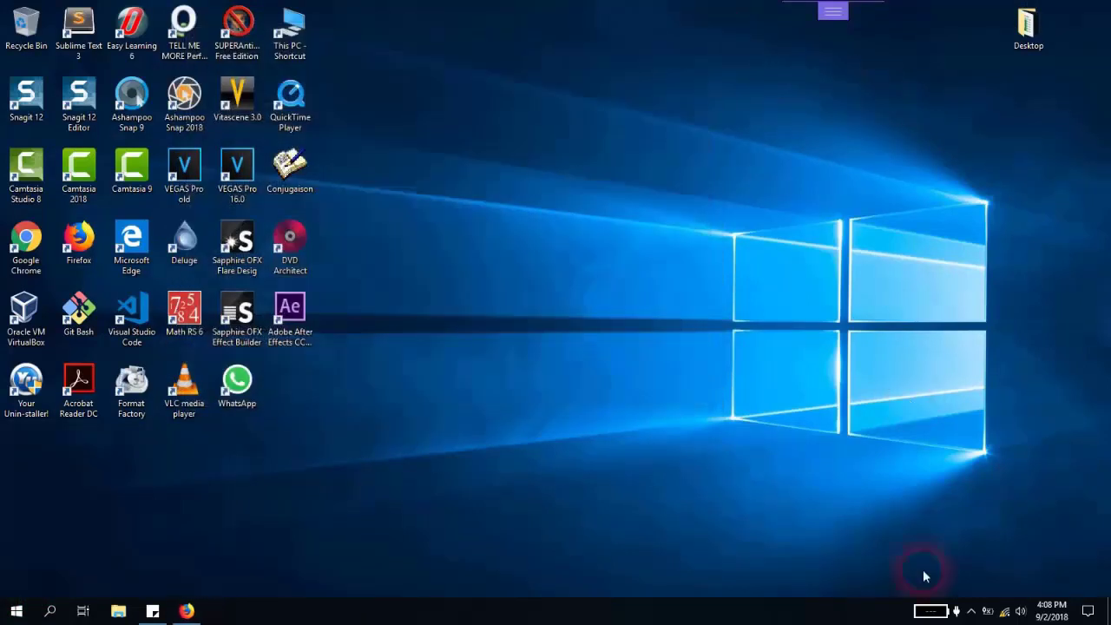
{"action": "left_click", "coordinate": [1005, 610]}
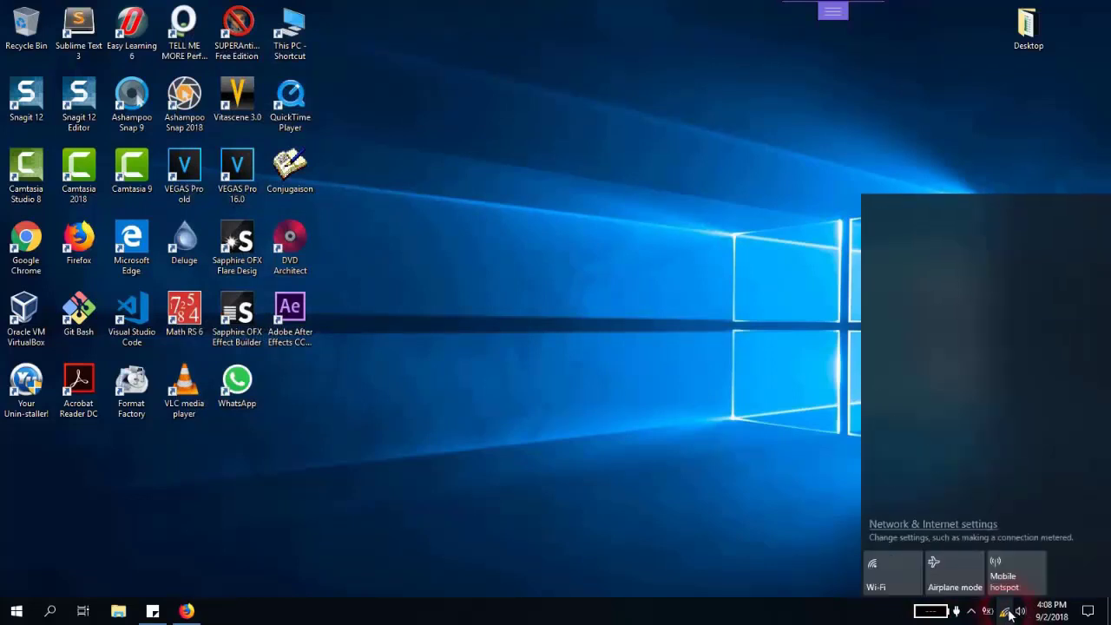
{"action": "left_click", "coordinate": [876, 571]}
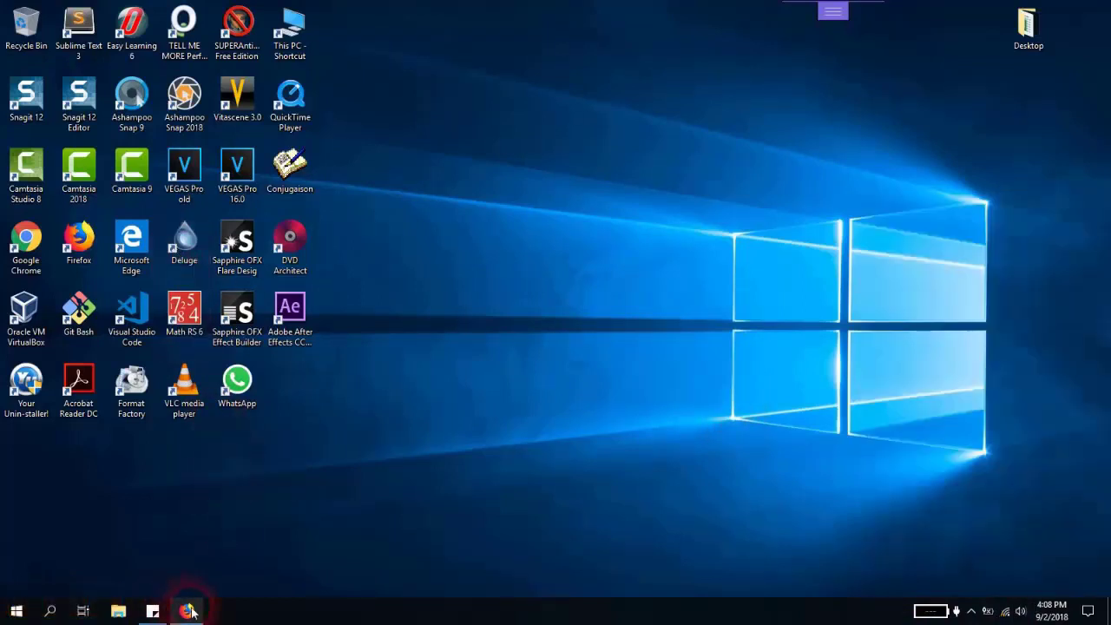
{"action": "left_click", "coordinate": [186, 610]}
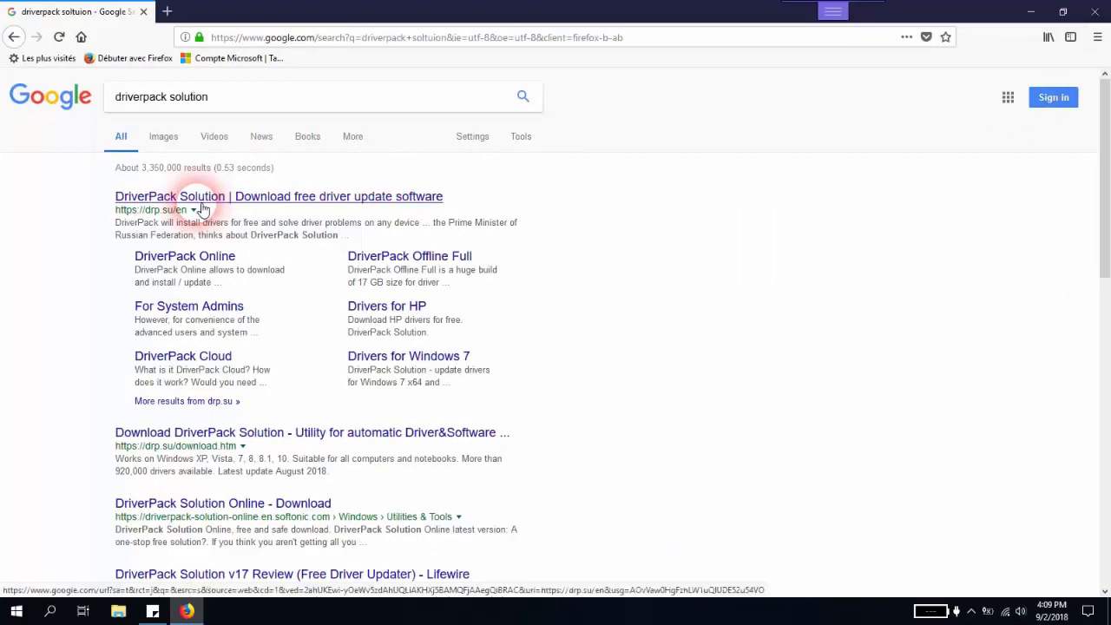
Download the DriverPack online installer from drp.su and run it.
{"action": "left_click", "coordinate": [278, 197]}
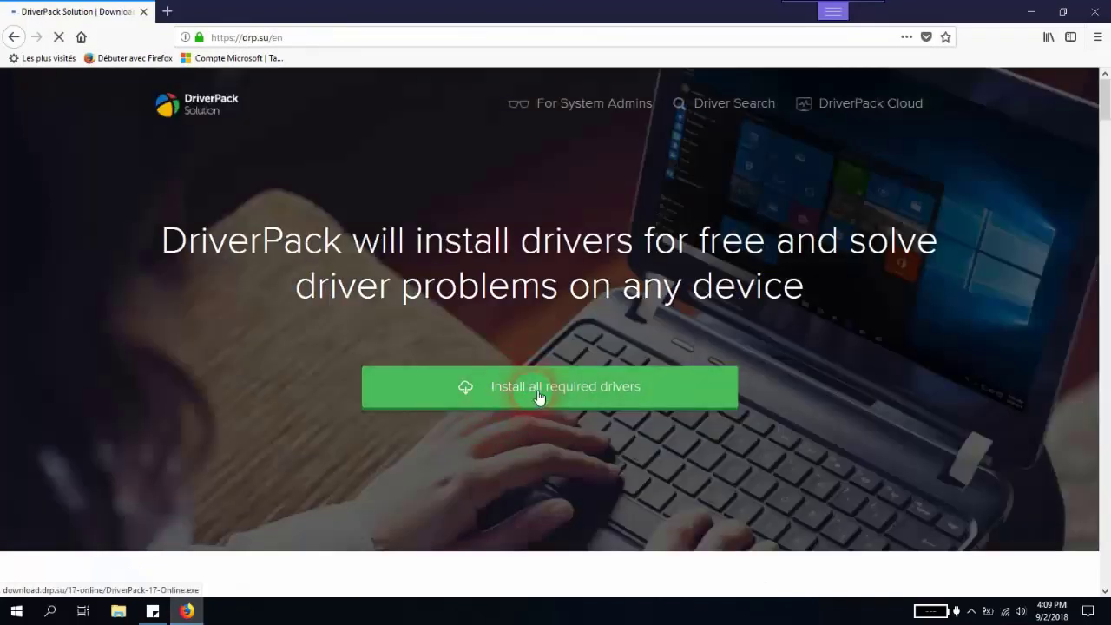
{"action": "left_click", "coordinate": [549, 387]}
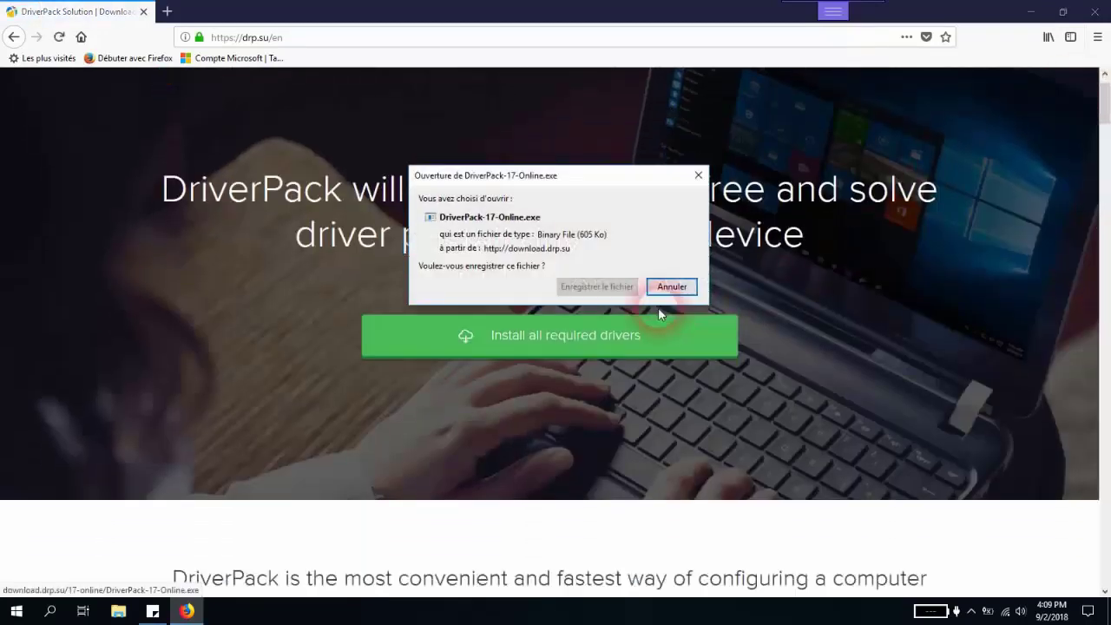
{"action": "left_click", "coordinate": [671, 287]}
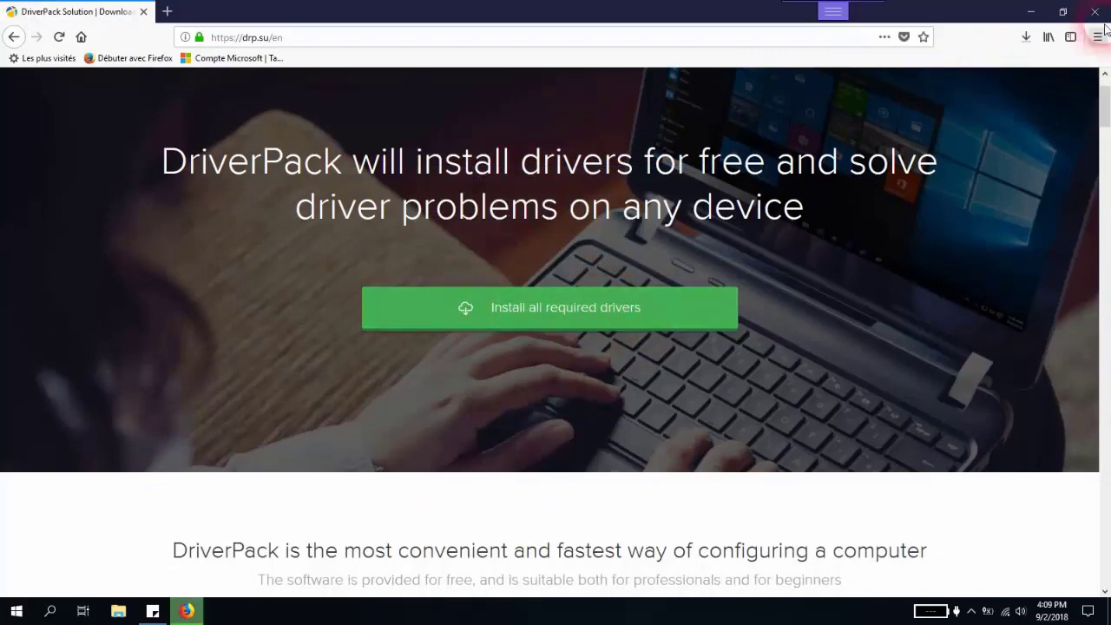
{"action": "mouse_move", "coordinate": [1027, 37]}
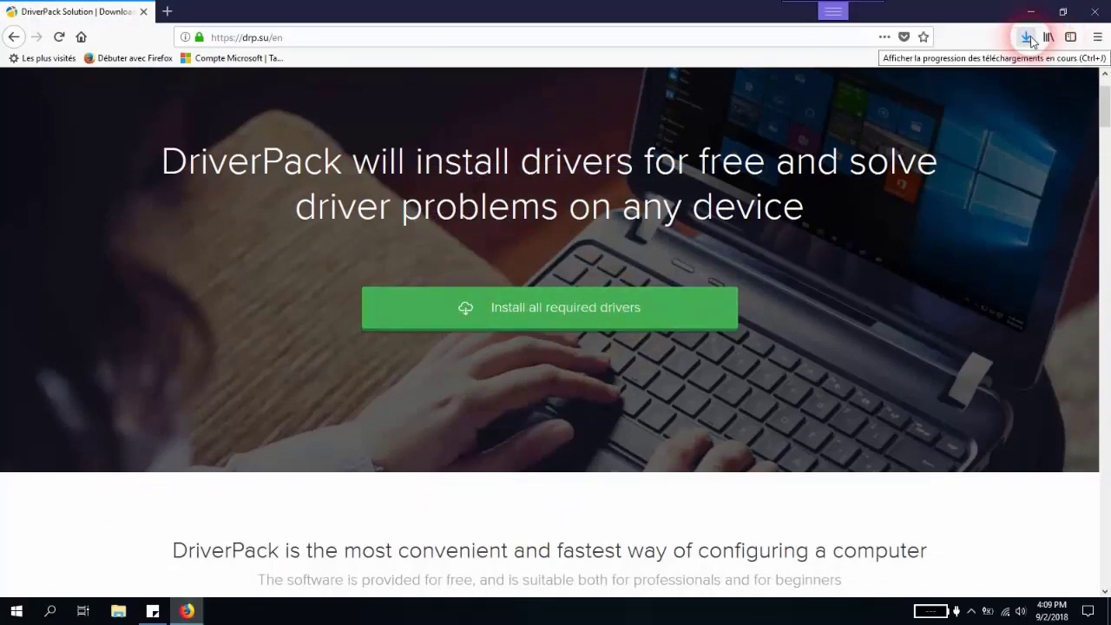
{"action": "mouse_move", "coordinate": [833, 78]}
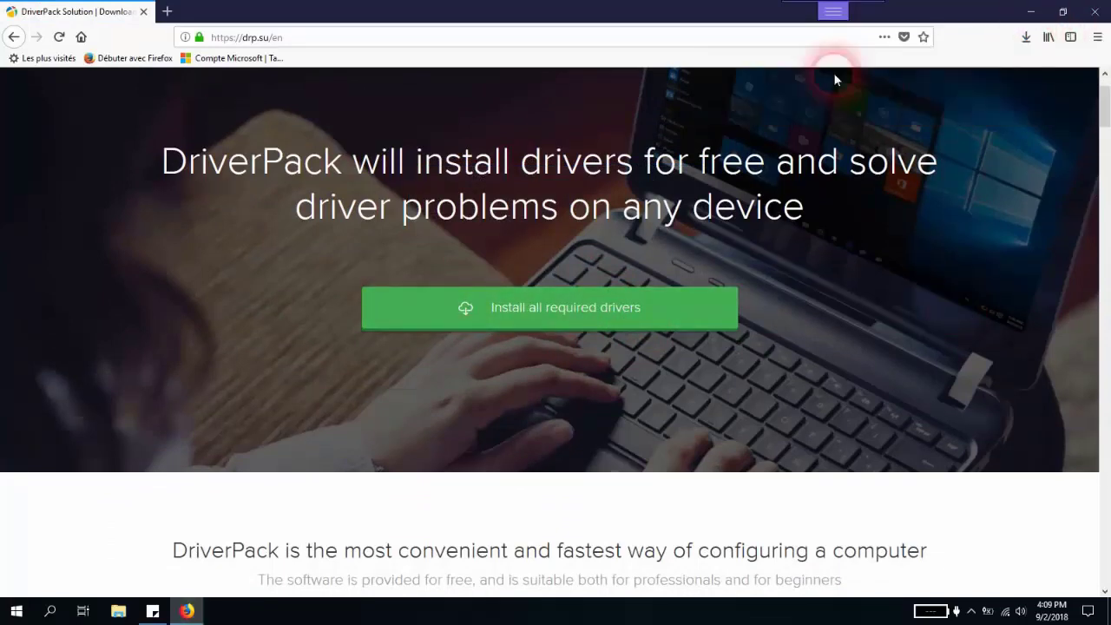
{"action": "left_click", "coordinate": [548, 307]}
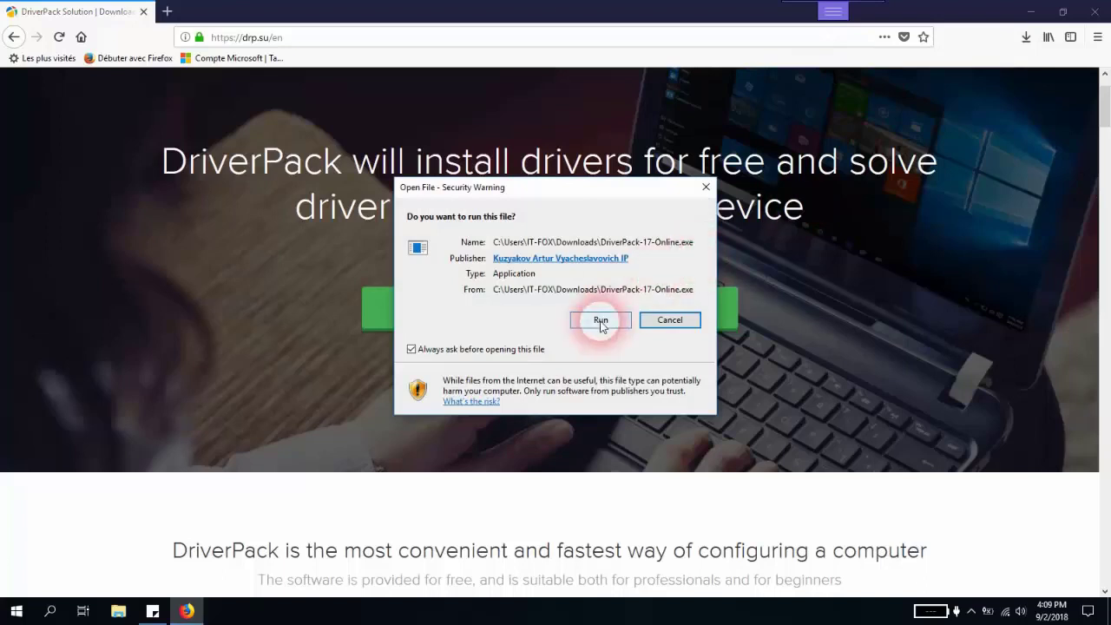
{"action": "left_click", "coordinate": [600, 319]}
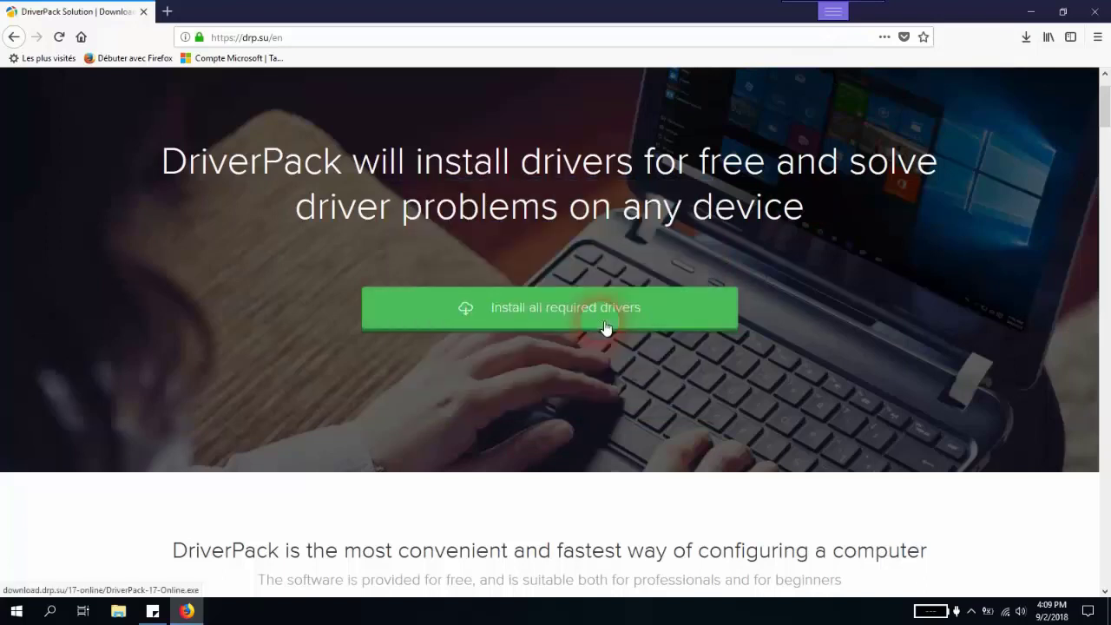
{"action": "left_click", "coordinate": [549, 307]}
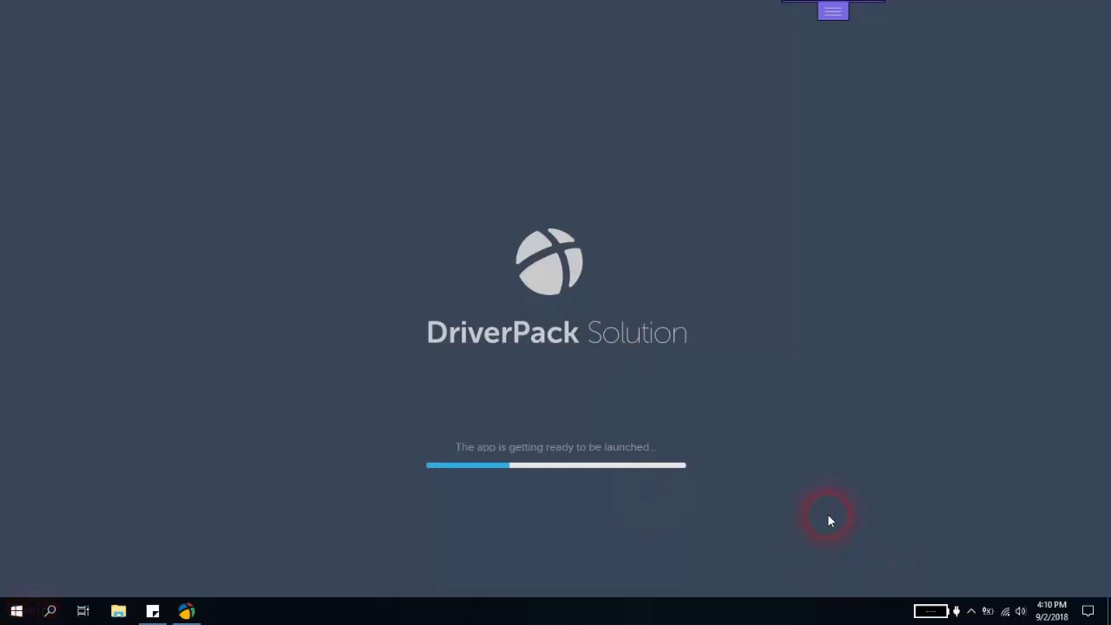
{"action": "mouse_move", "coordinate": [484, 469]}
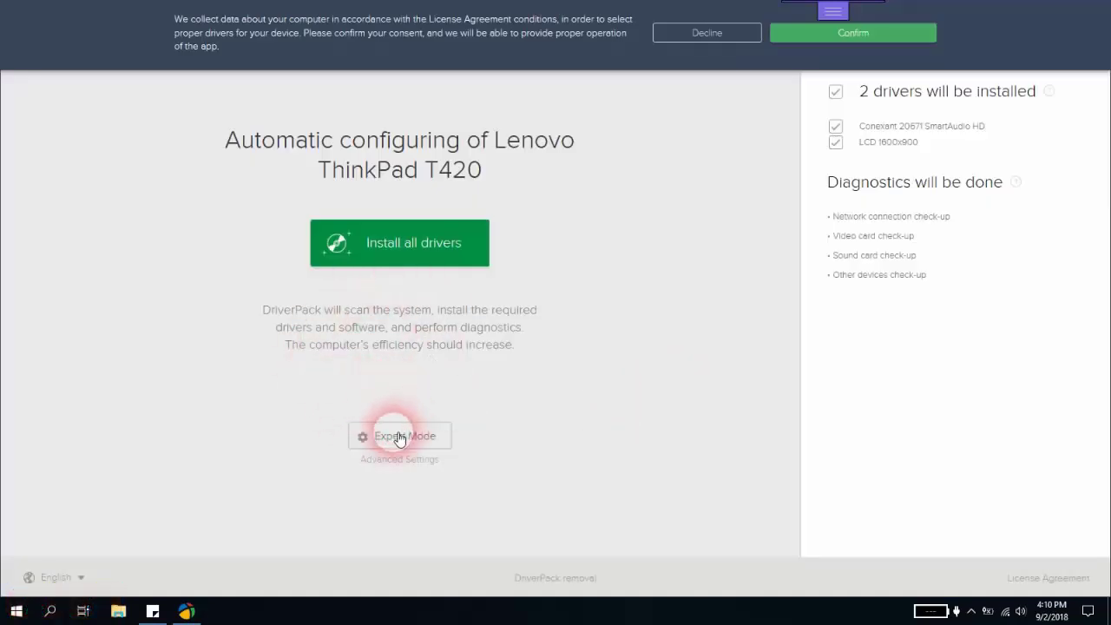
Enable Expert Mode and untick all software recommended by DriverPack.
{"action": "left_click", "coordinate": [400, 435]}
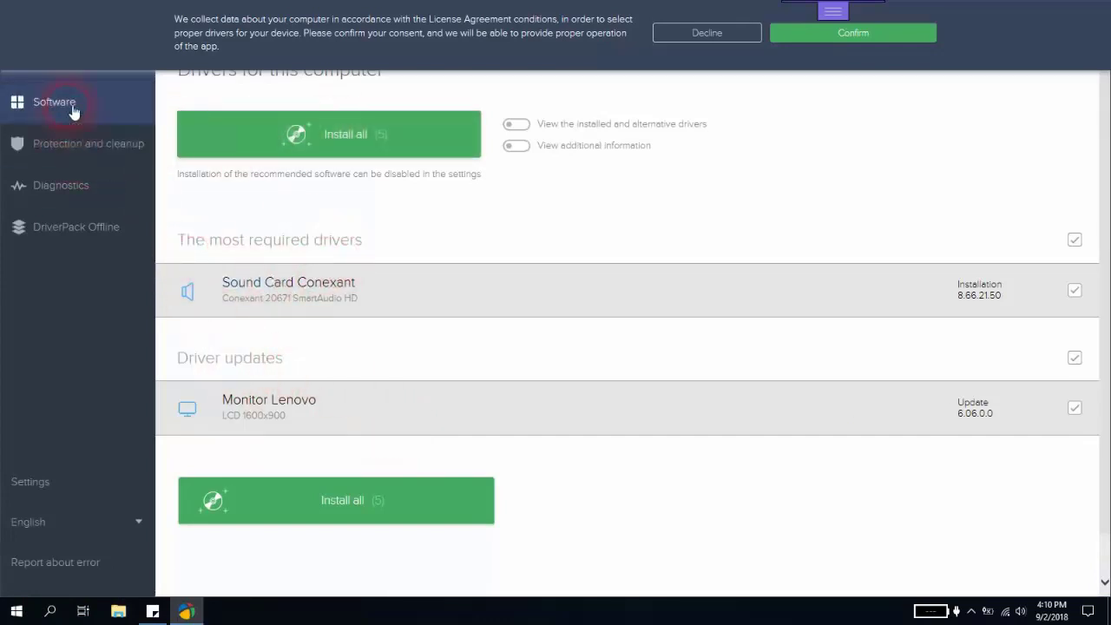
{"action": "left_click", "coordinate": [54, 102]}
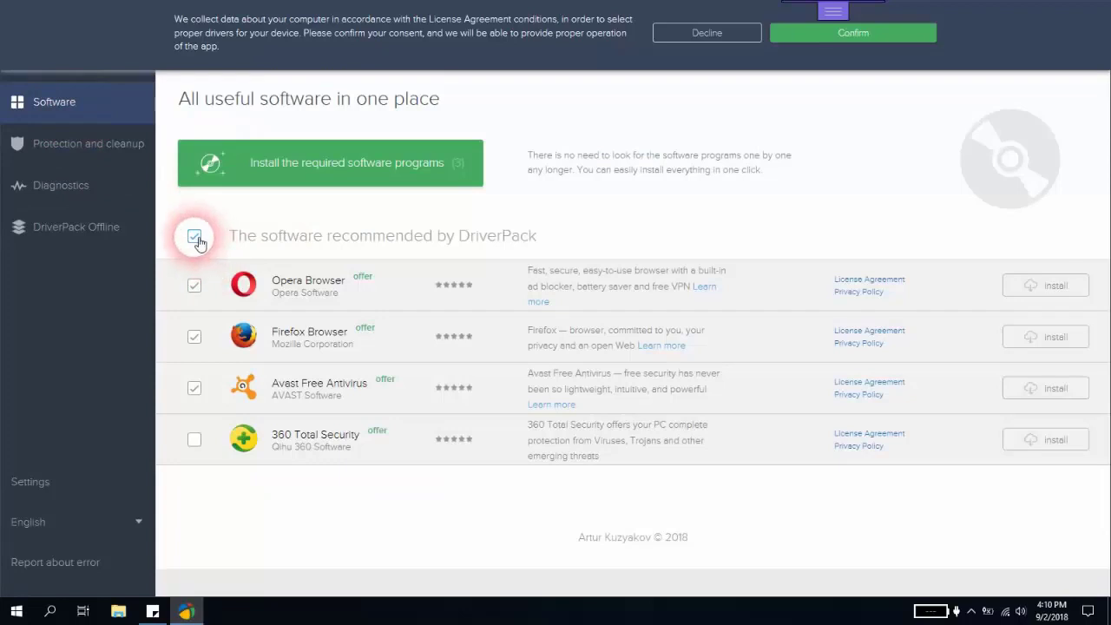
{"action": "left_click", "coordinate": [194, 235]}
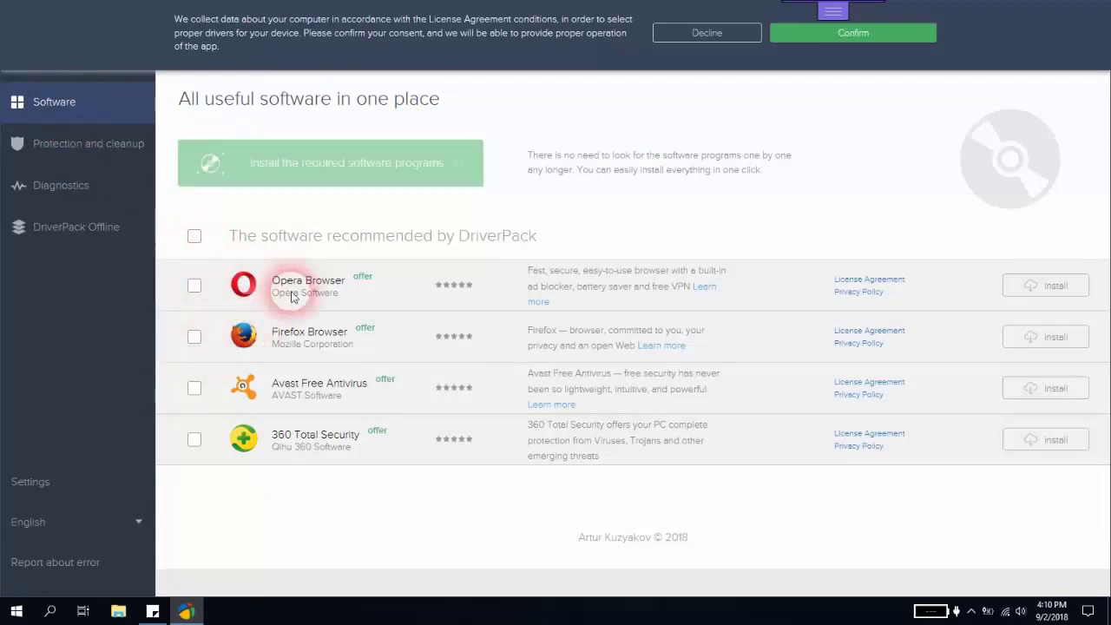
{"action": "mouse_move", "coordinate": [325, 365]}
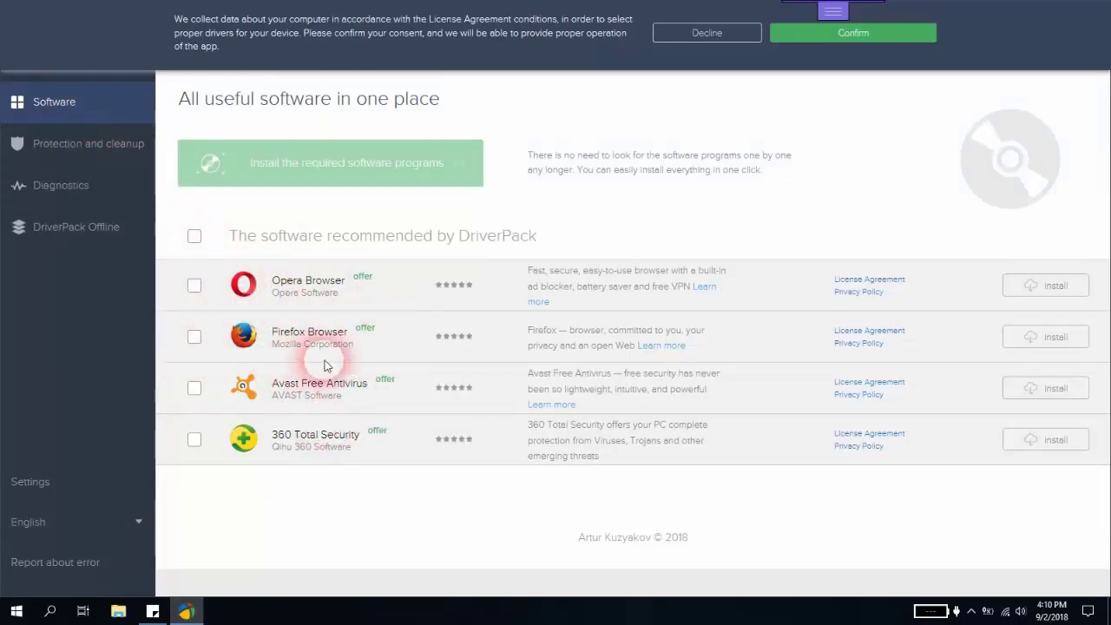
{"action": "left_click", "coordinate": [88, 143]}
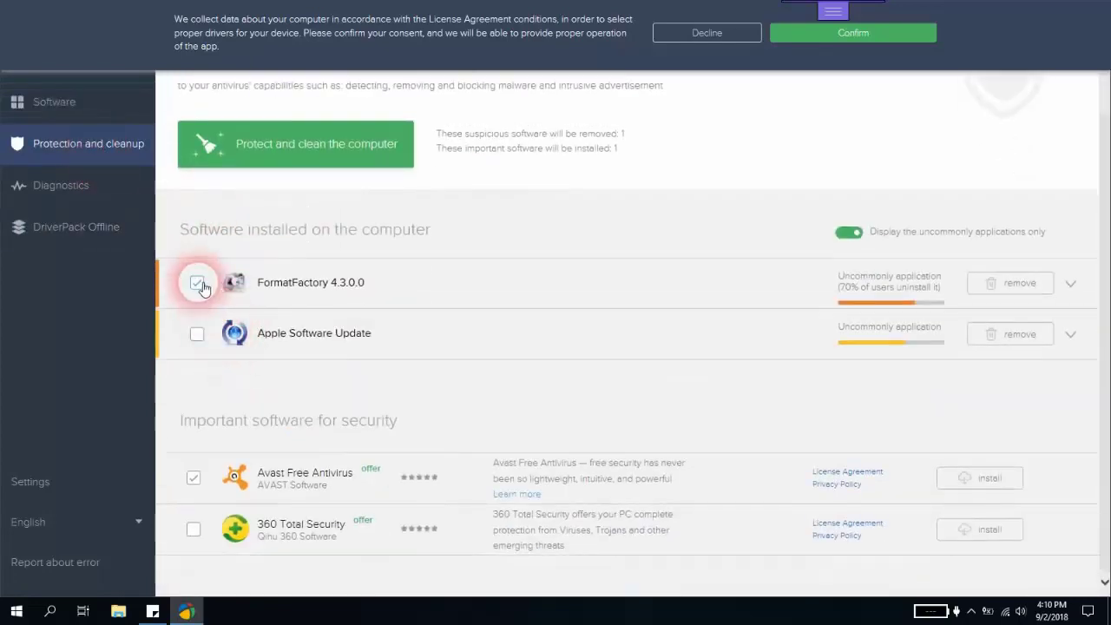
Untick FormatFactory 4.3.0.0 removal and Avast Free Antivirus installation.
{"action": "left_click", "coordinate": [197, 282]}
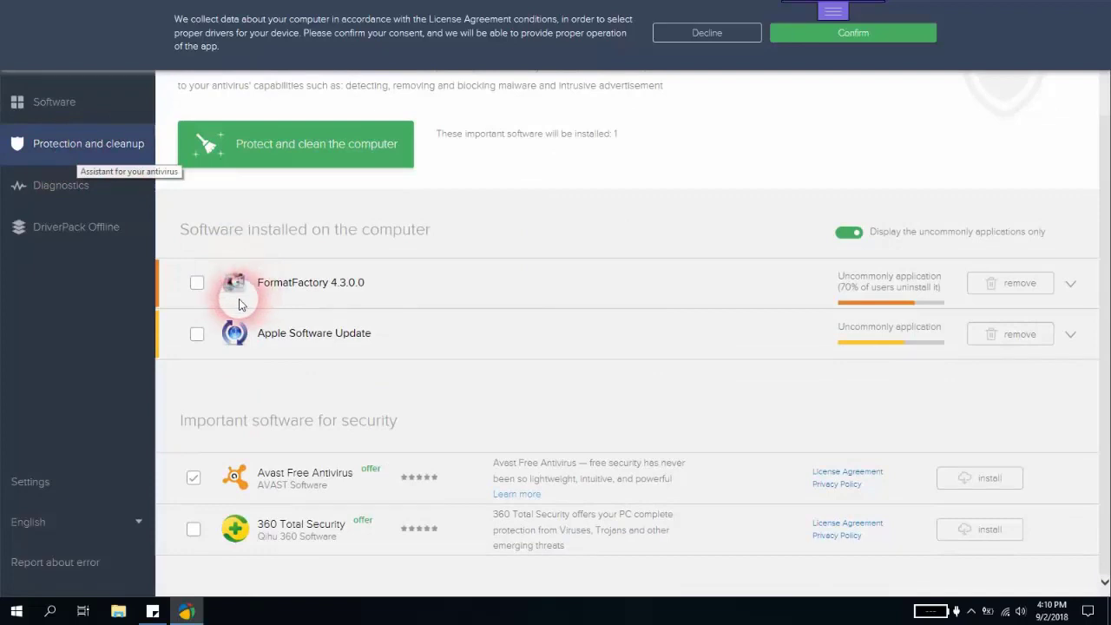
{"action": "mouse_move", "coordinate": [367, 334]}
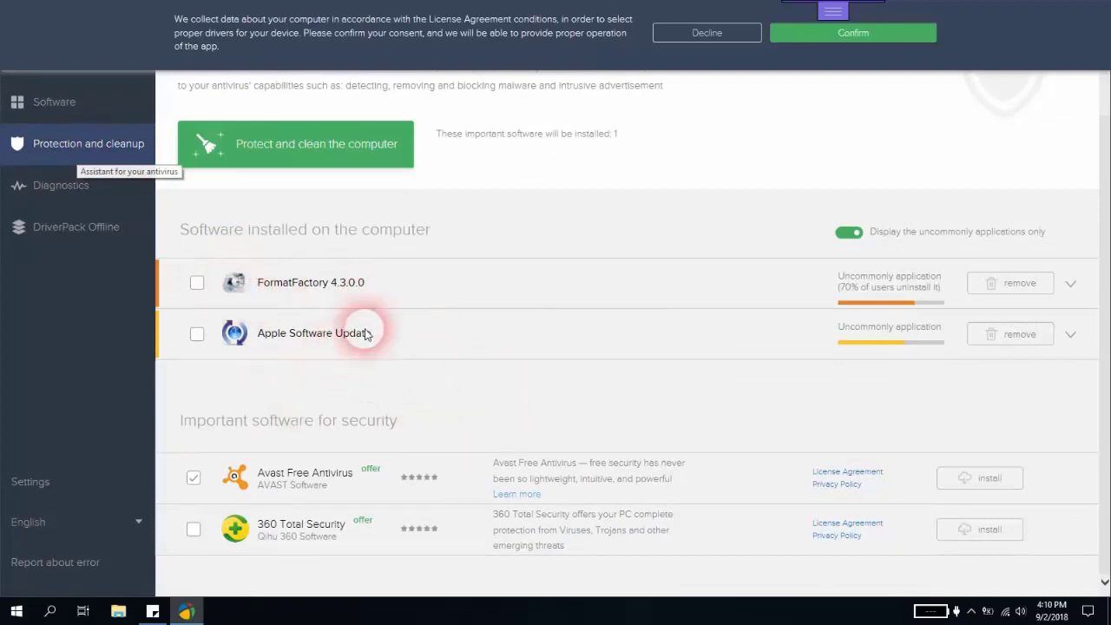
{"action": "left_click", "coordinate": [192, 478]}
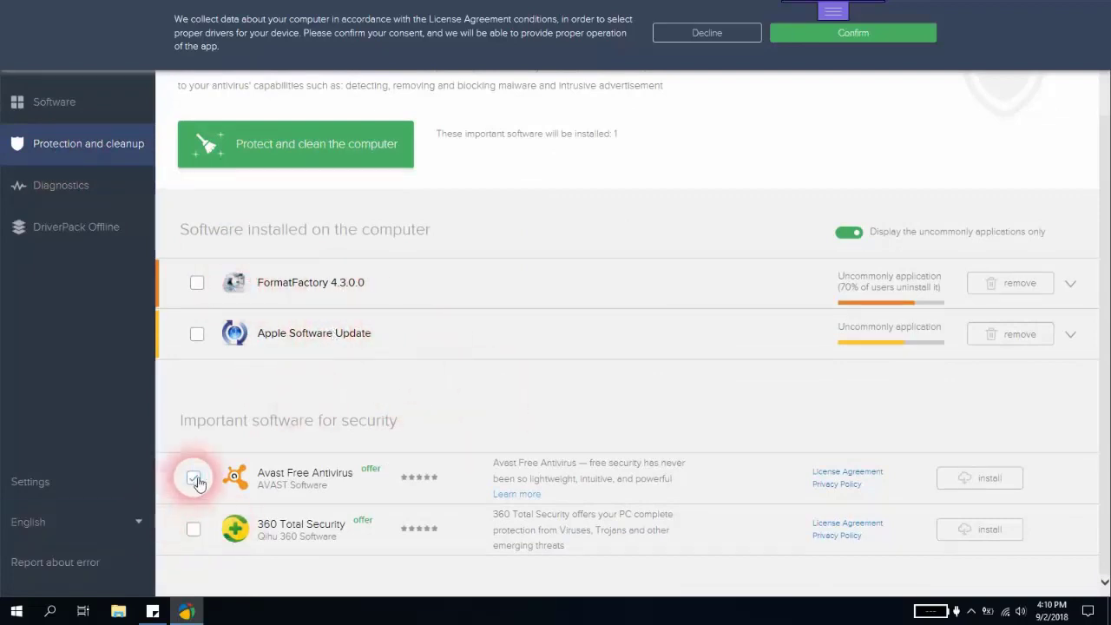
{"action": "scroll", "scroll_direction": "down", "scroll_amount": 3}
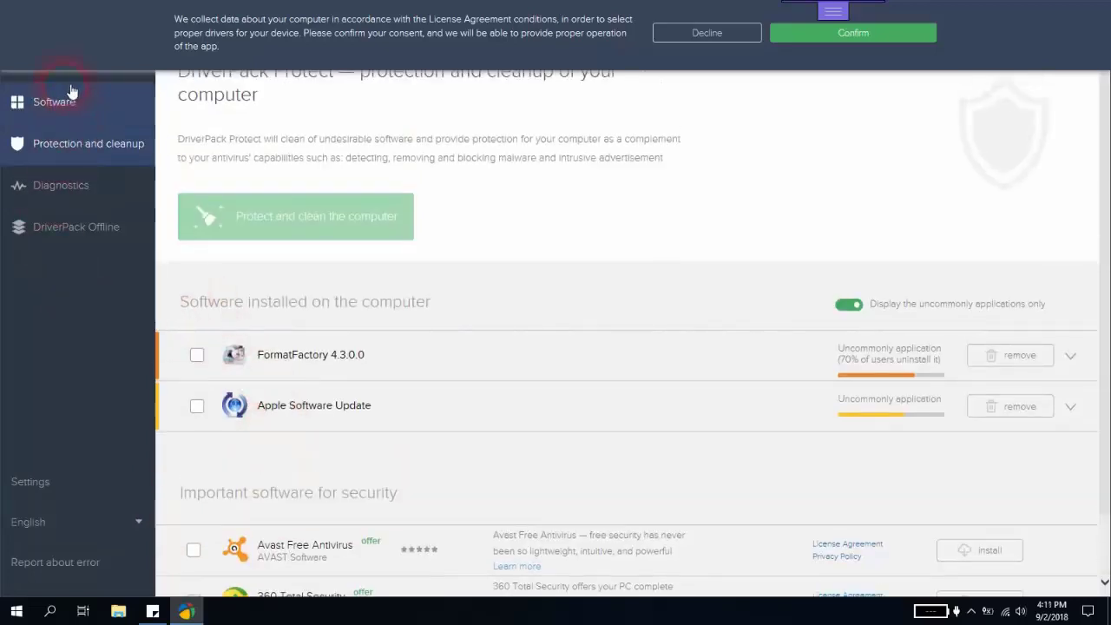
{"action": "left_click", "coordinate": [852, 33]}
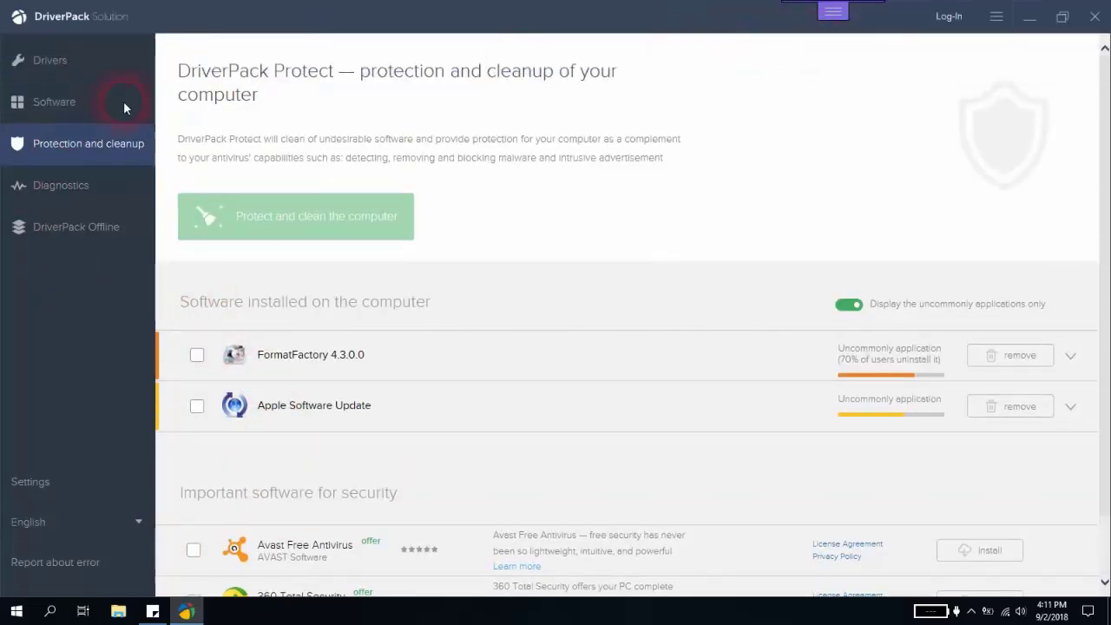
Recheck Protection and cleanup, then confirm Drivers lists Conexant sound and Lenovo monitor drivers.
{"action": "left_click", "coordinate": [49, 60]}
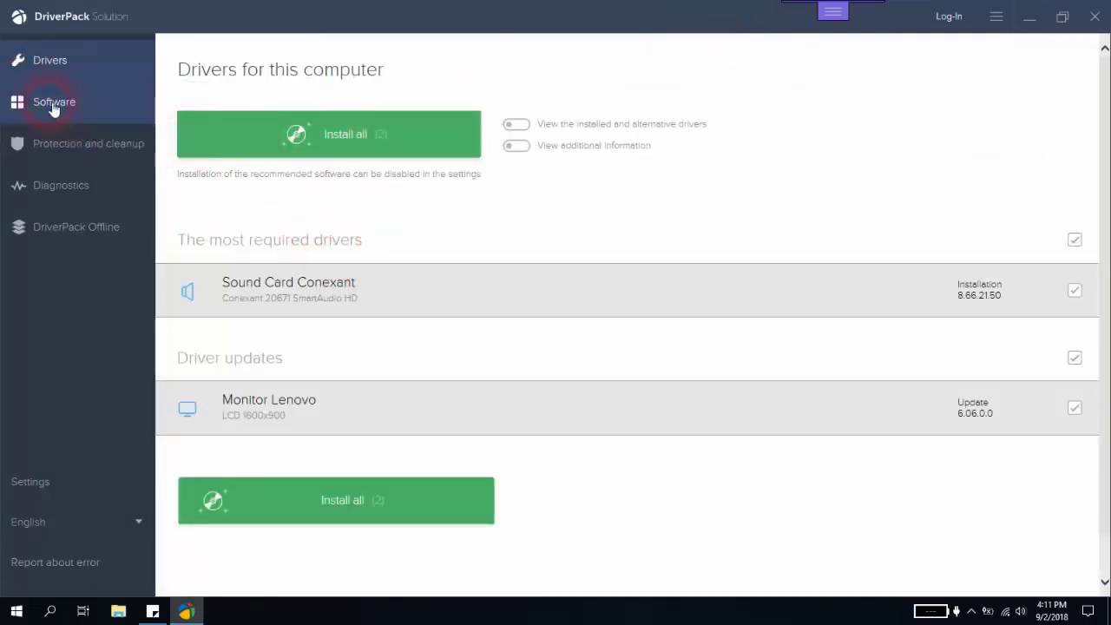
{"action": "mouse_move", "coordinate": [54, 108]}
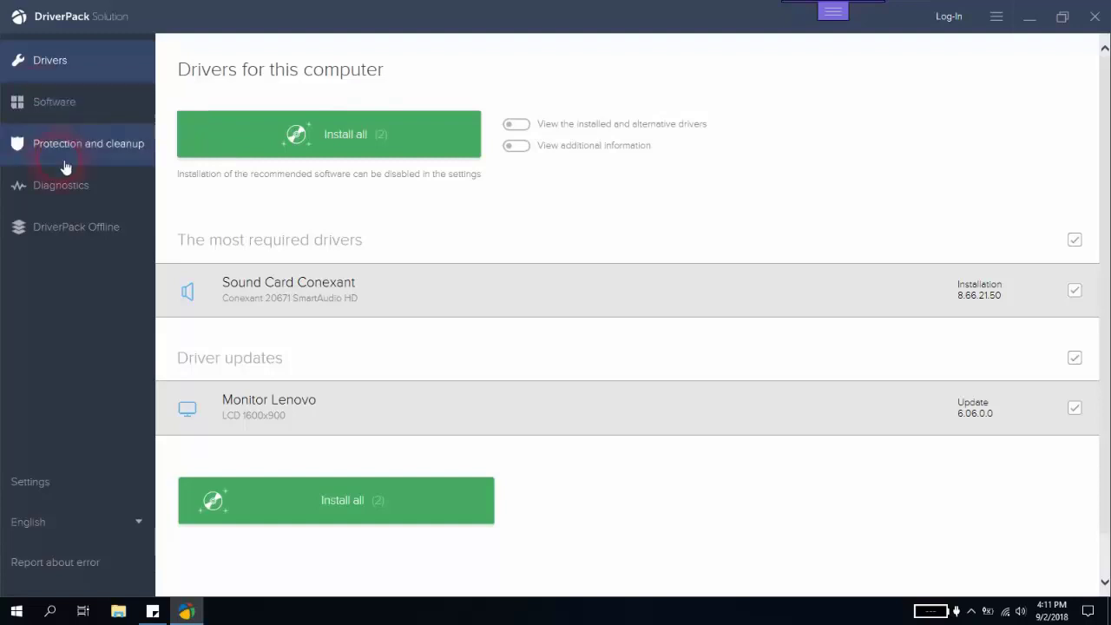
{"action": "left_click", "coordinate": [87, 144]}
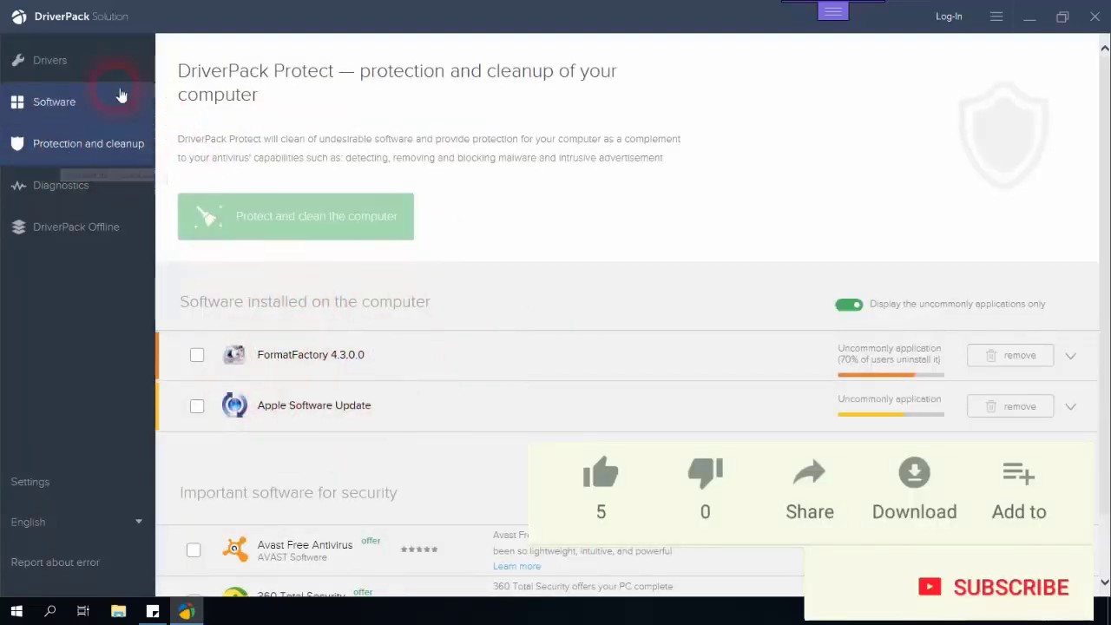
{"action": "left_click", "coordinate": [50, 60]}
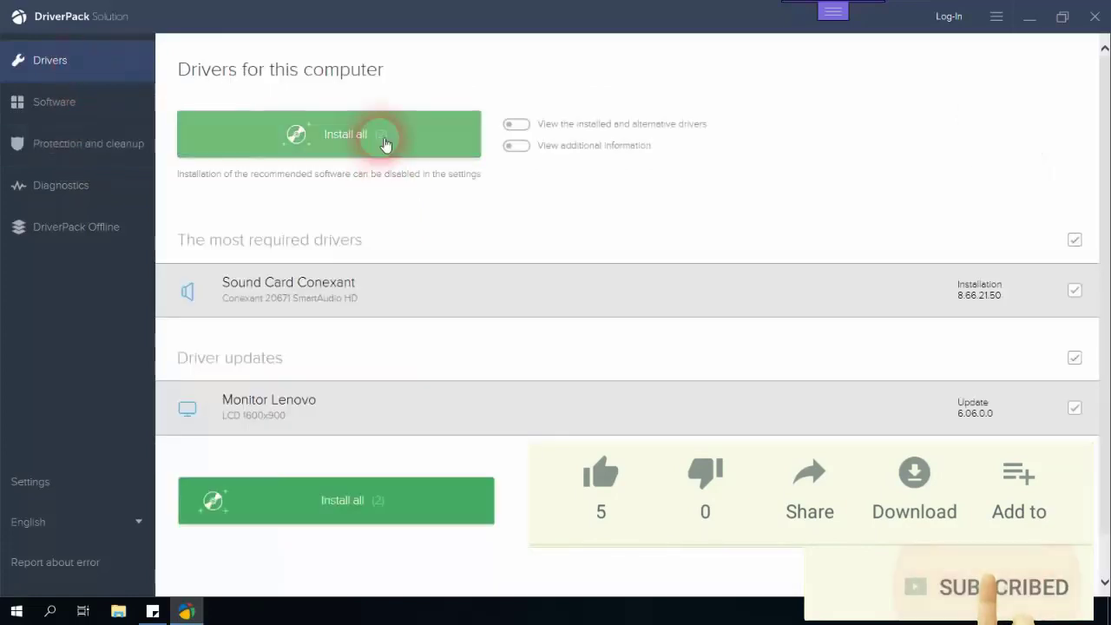